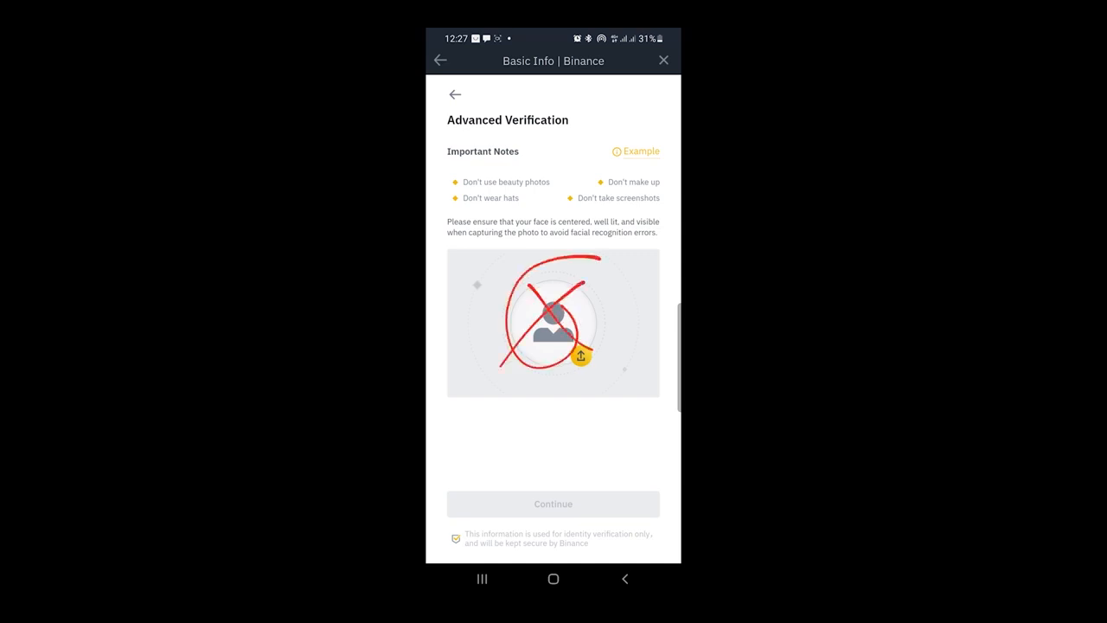
Upload the selfie and continue to the facial verification tips screen.
left_click(554, 323)
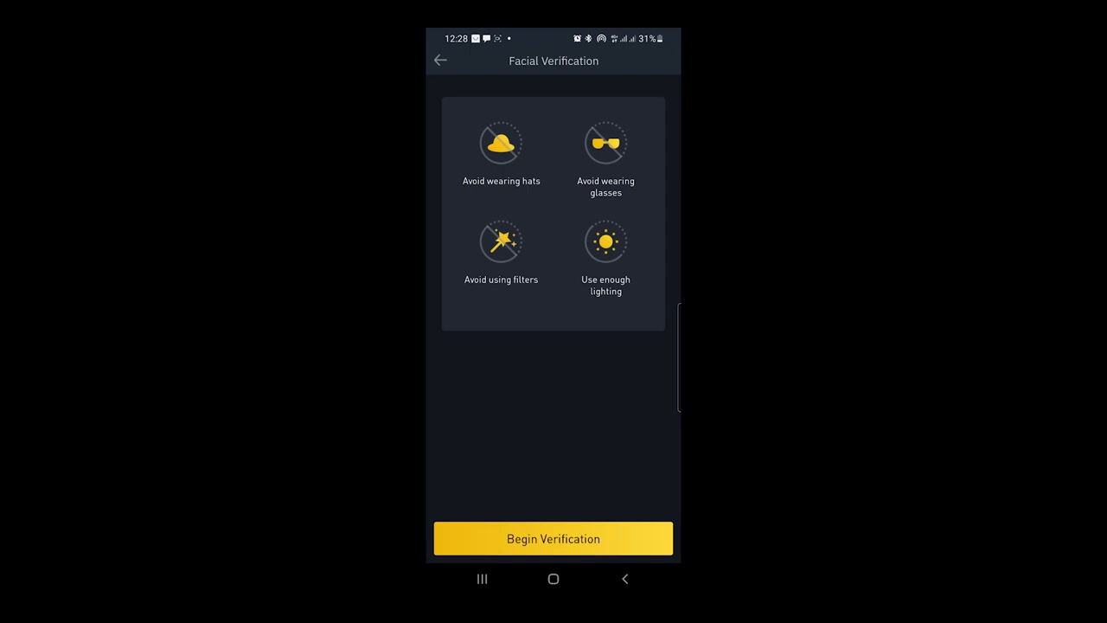
Begin facial verification so the Identity Verification screen starts loading.
left_click(553, 538)
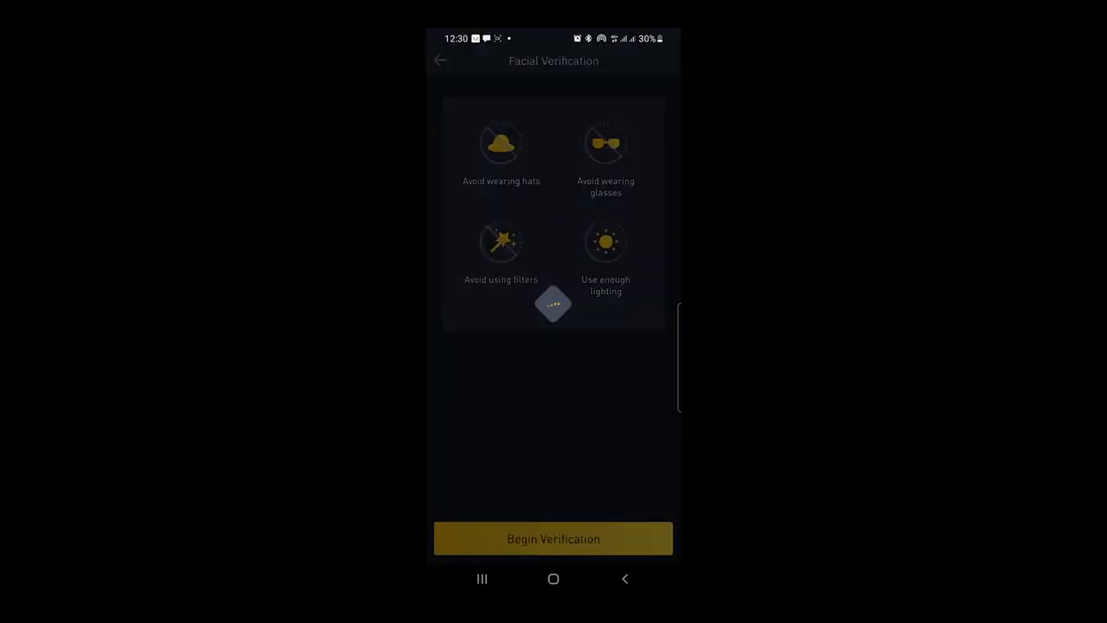
left_click(554, 538)
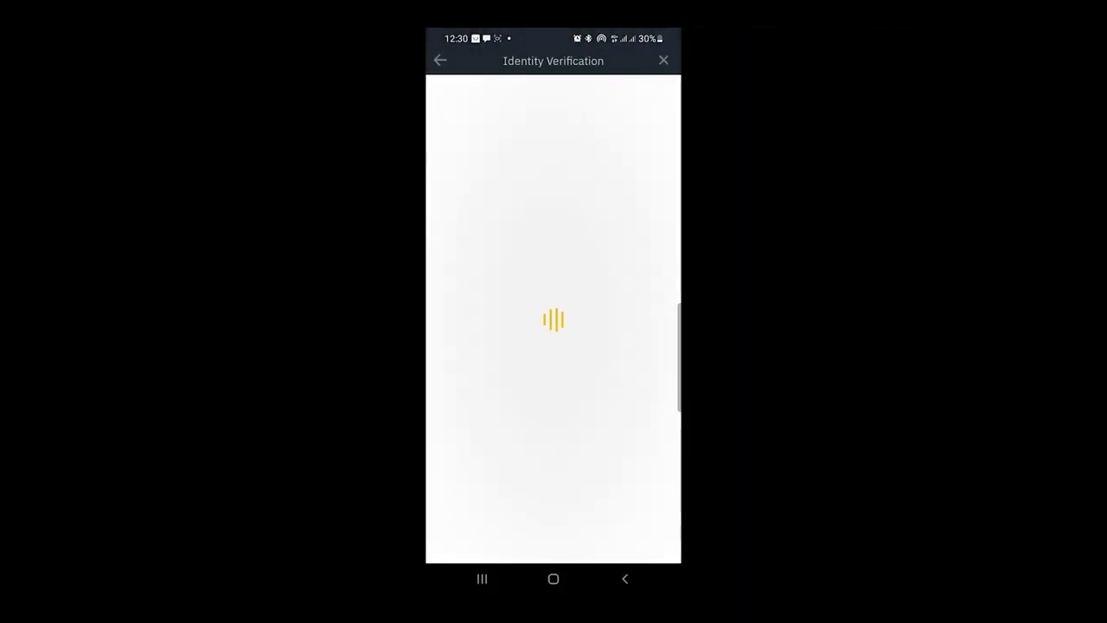